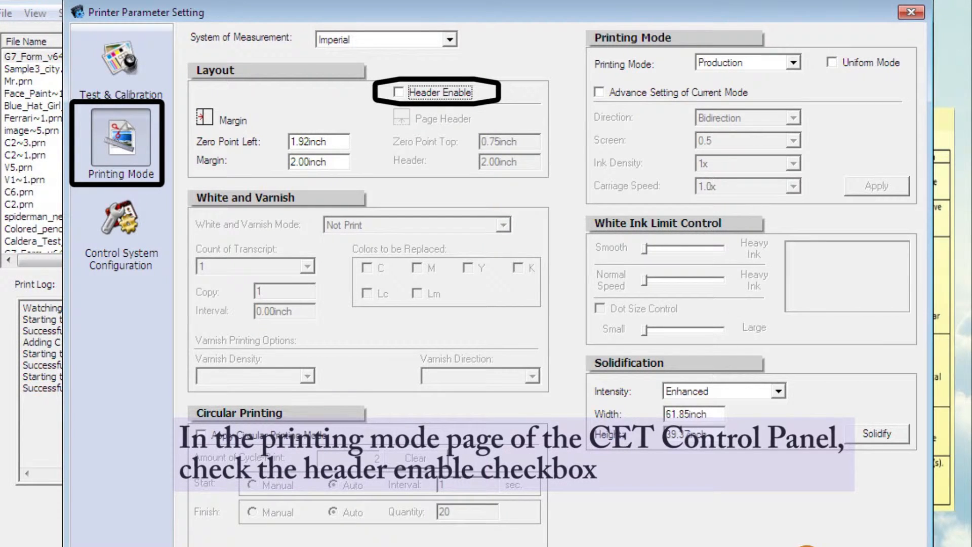
- Enable Header and set the layout margin to 2.00 inches
click(394, 92)
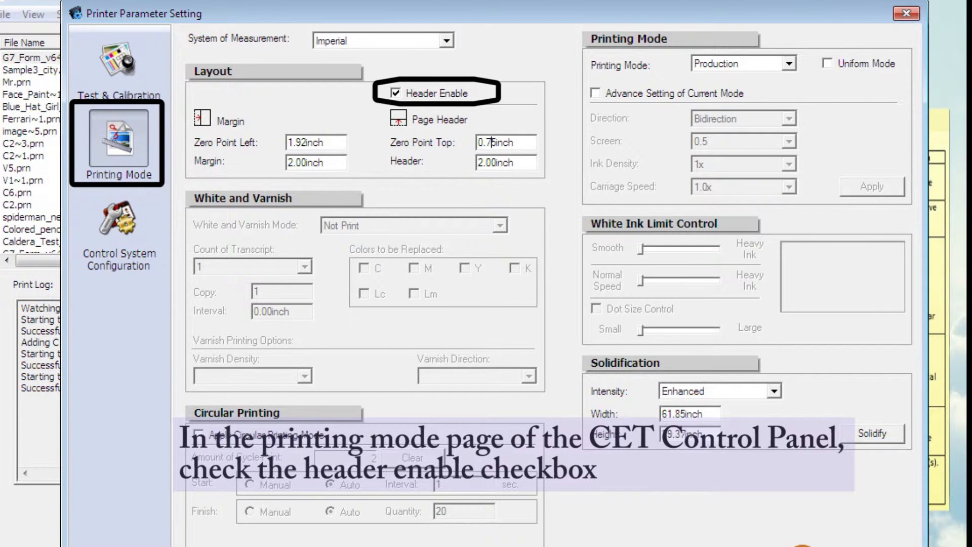
triple_click(334, 135)
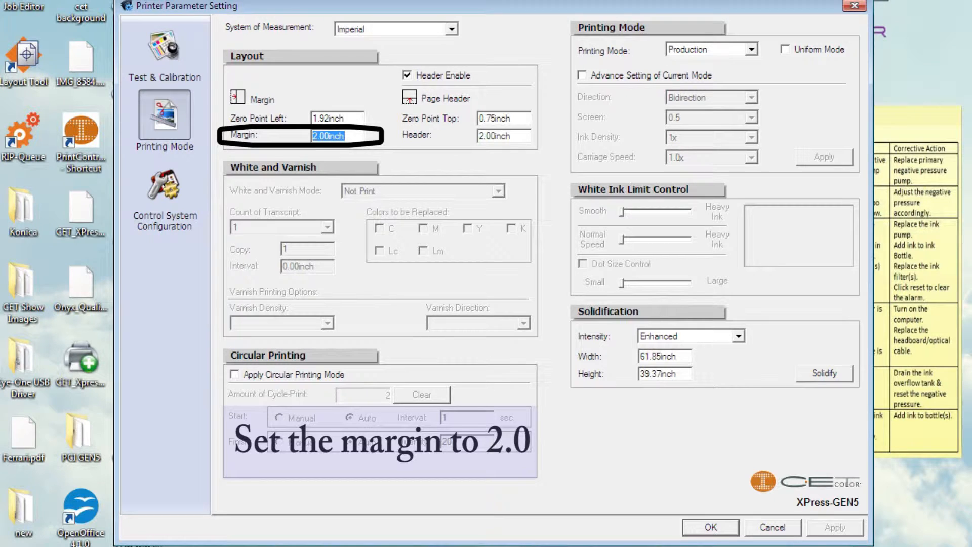
click(502, 135)
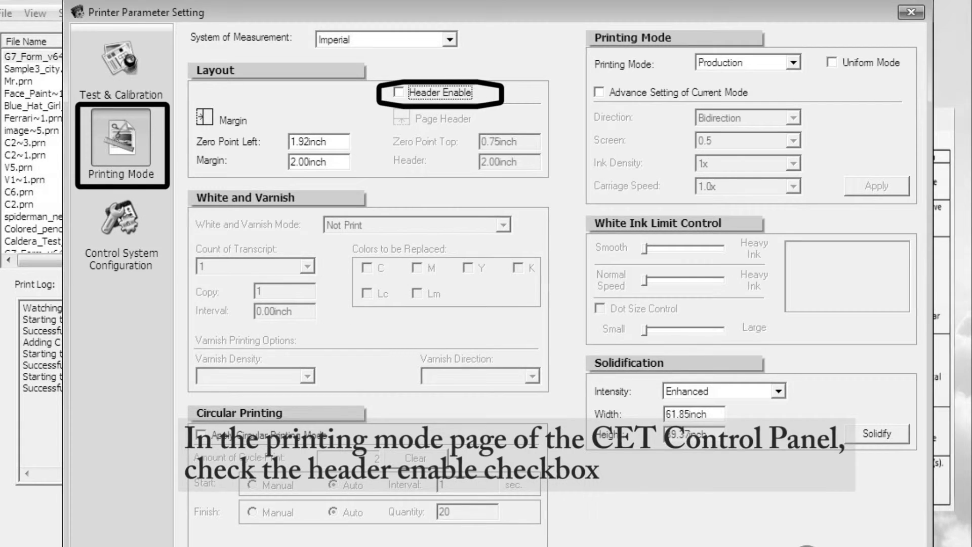
- Enable Header with a 2.00 inch header distance, then return to Test & Calibration
click(397, 92)
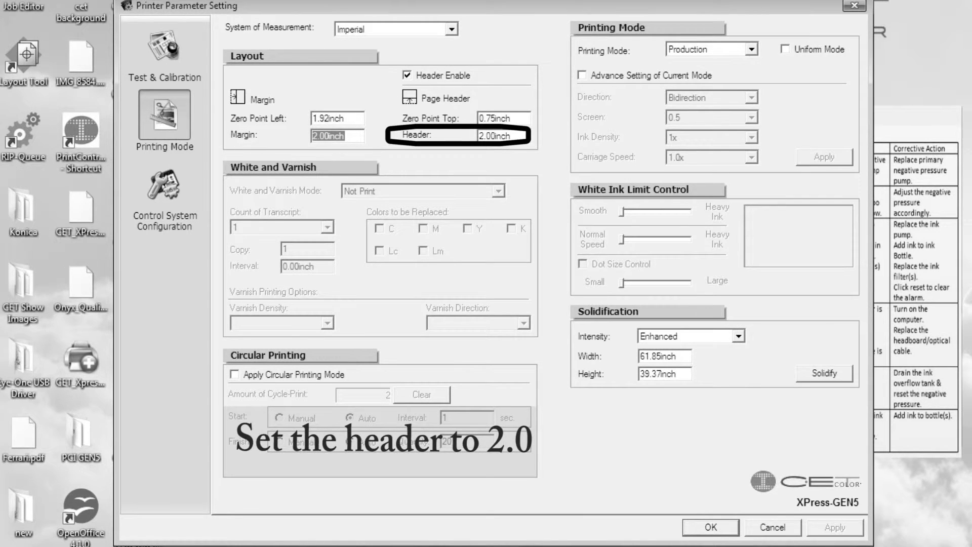
click(164, 61)
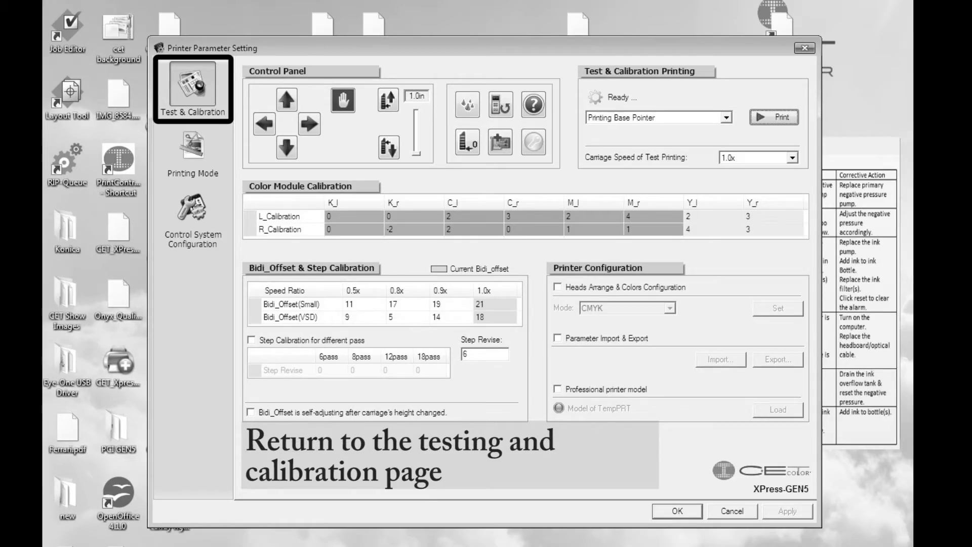